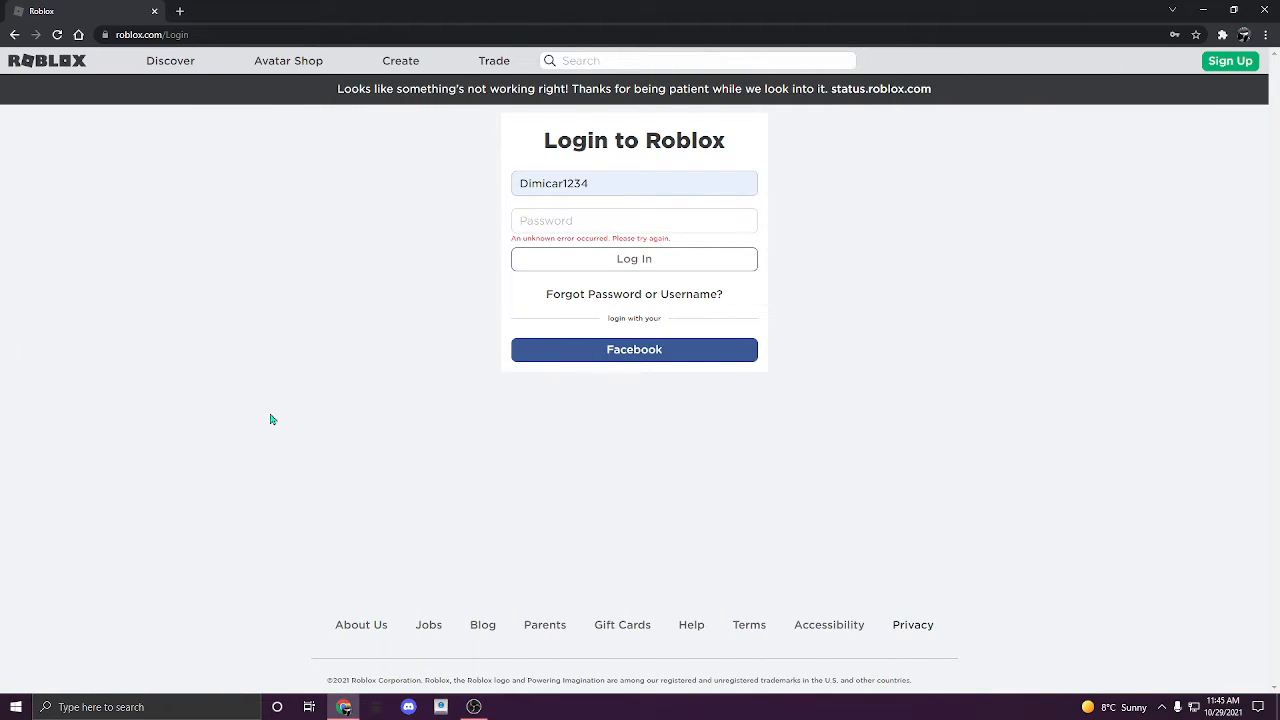
mouse_move(58, 202)
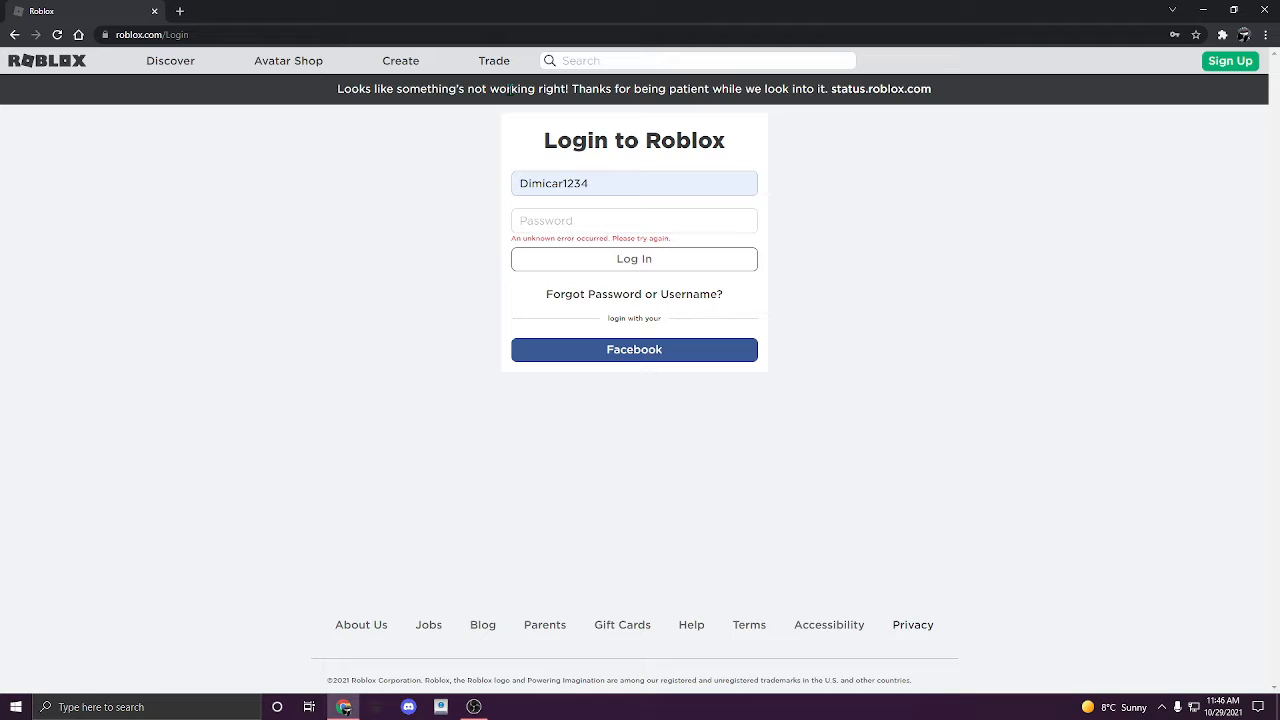
mouse_move(896, 190)
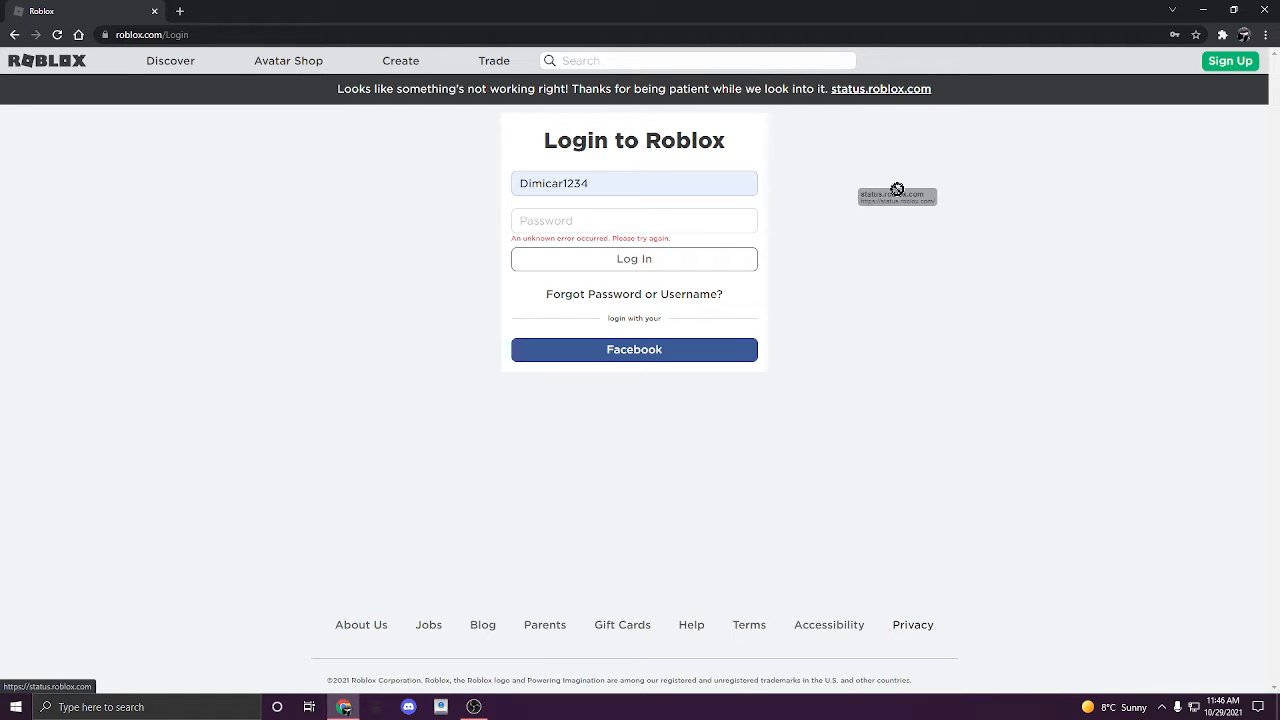
mouse_move(493, 190)
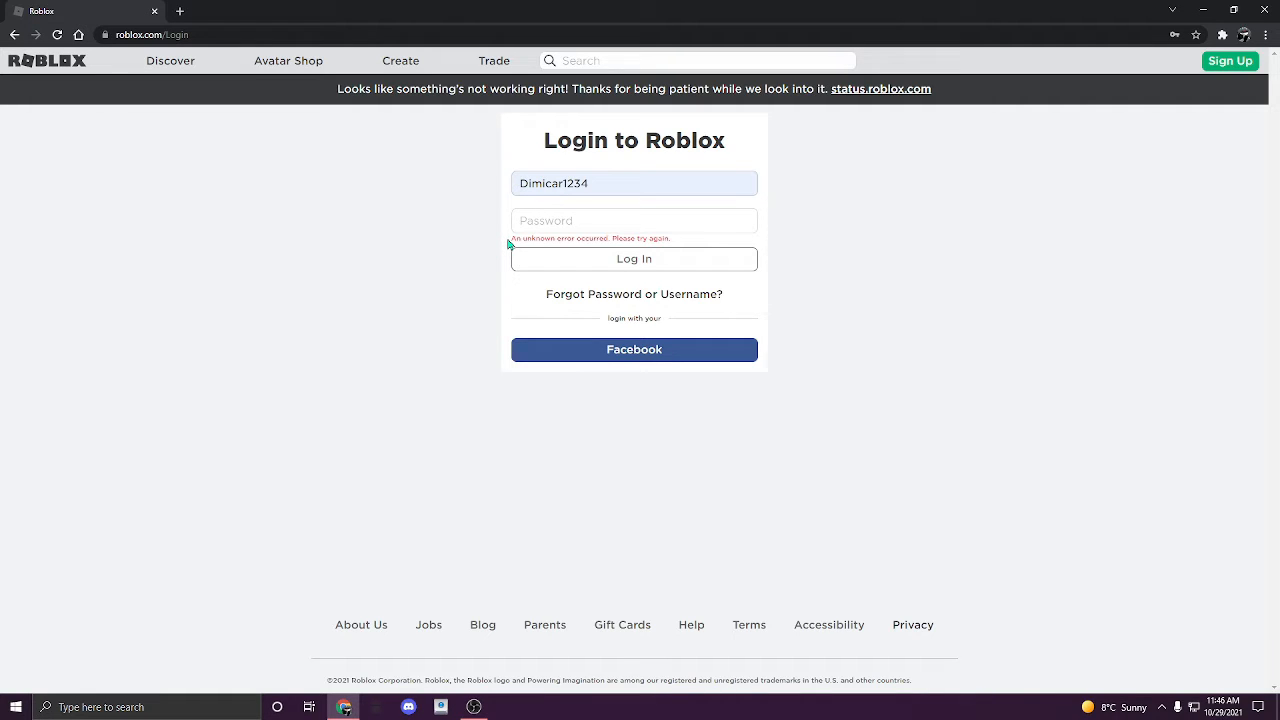
mouse_move(567, 257)
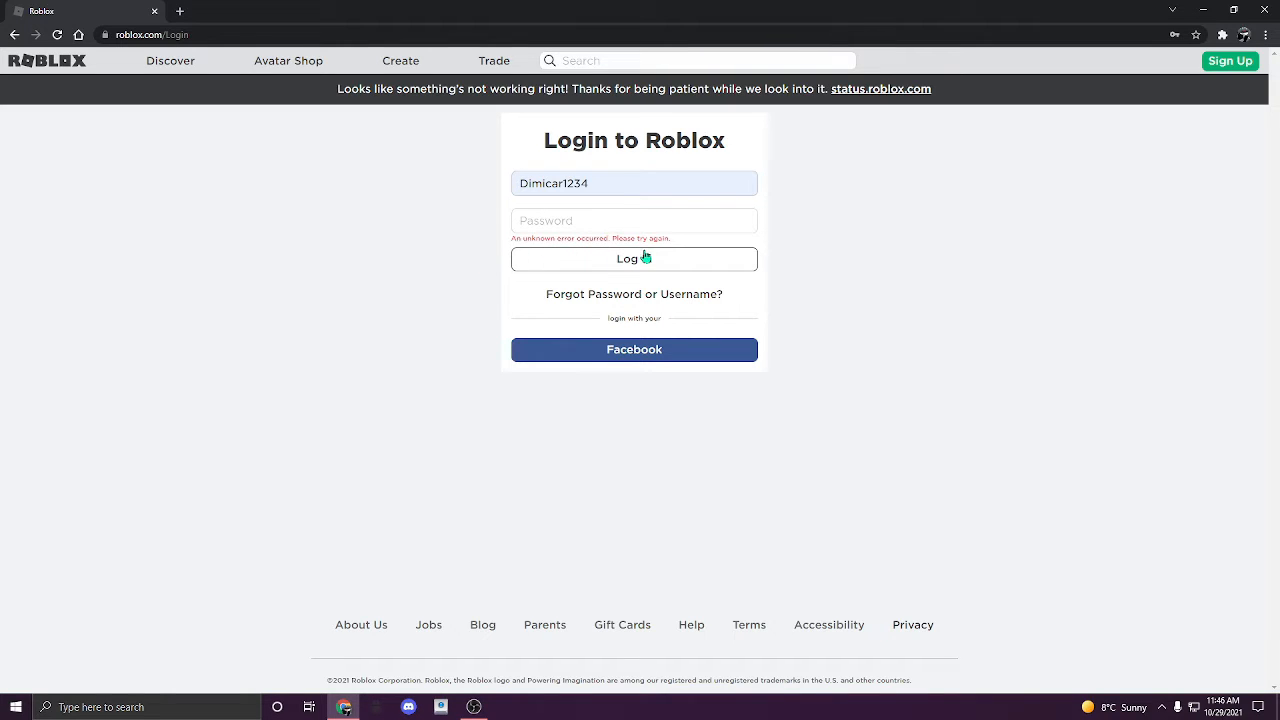
mouse_move(470, 144)
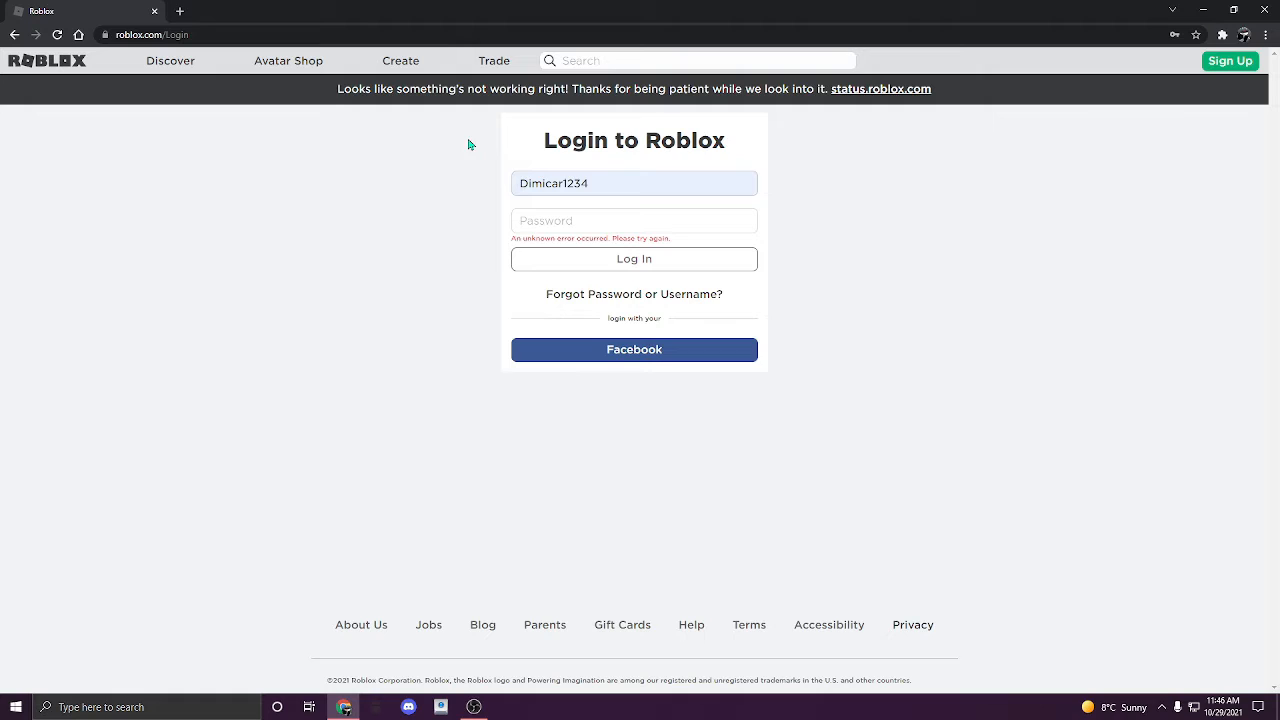
mouse_move(517, 322)
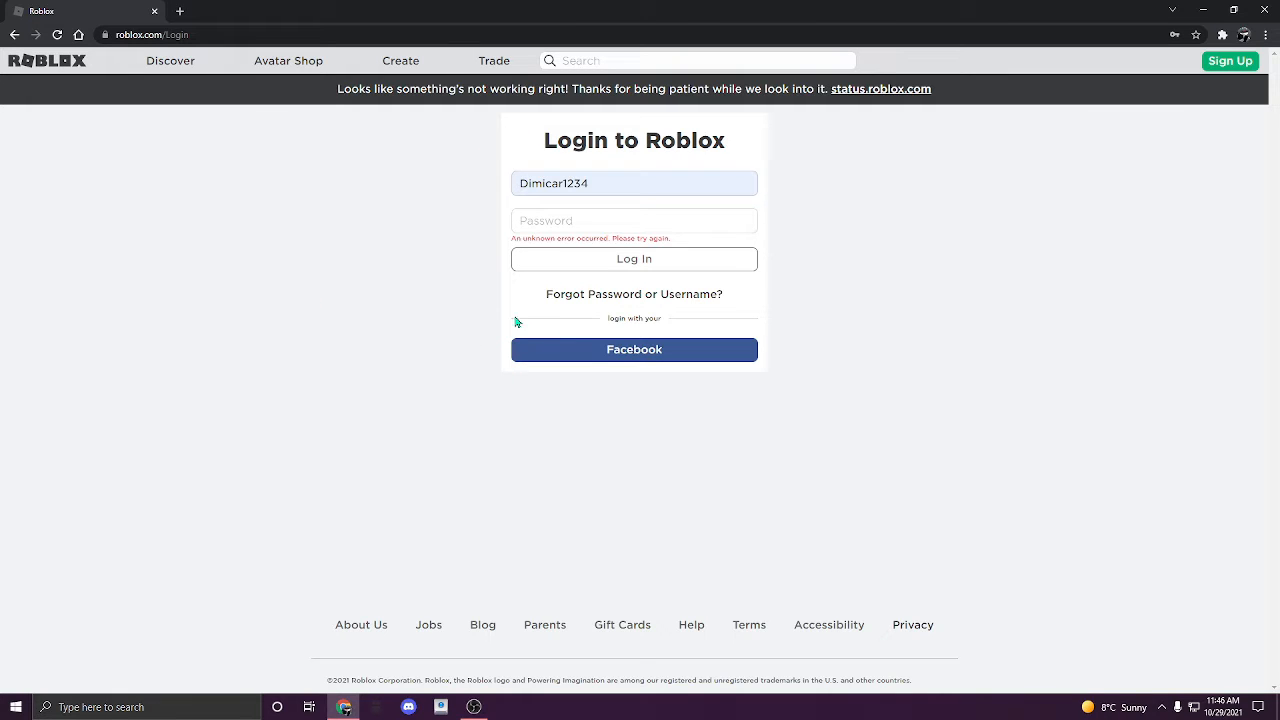
mouse_move(470, 382)
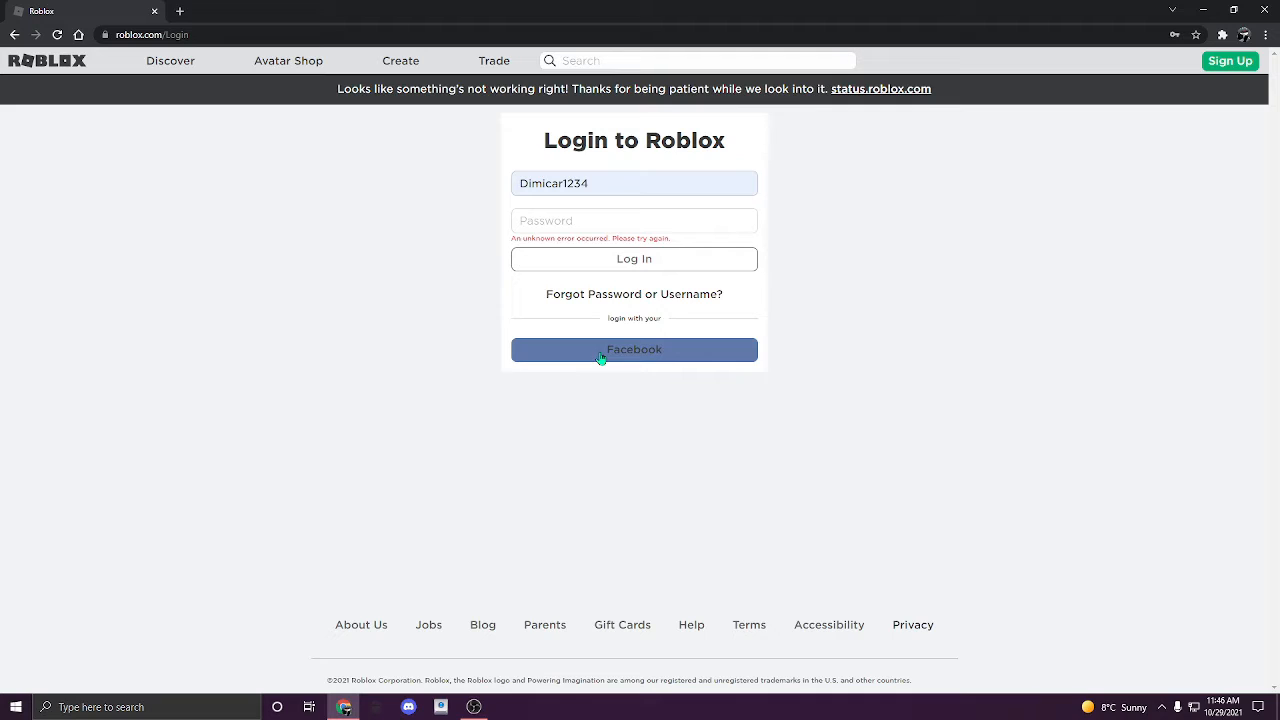
mouse_move(528, 333)
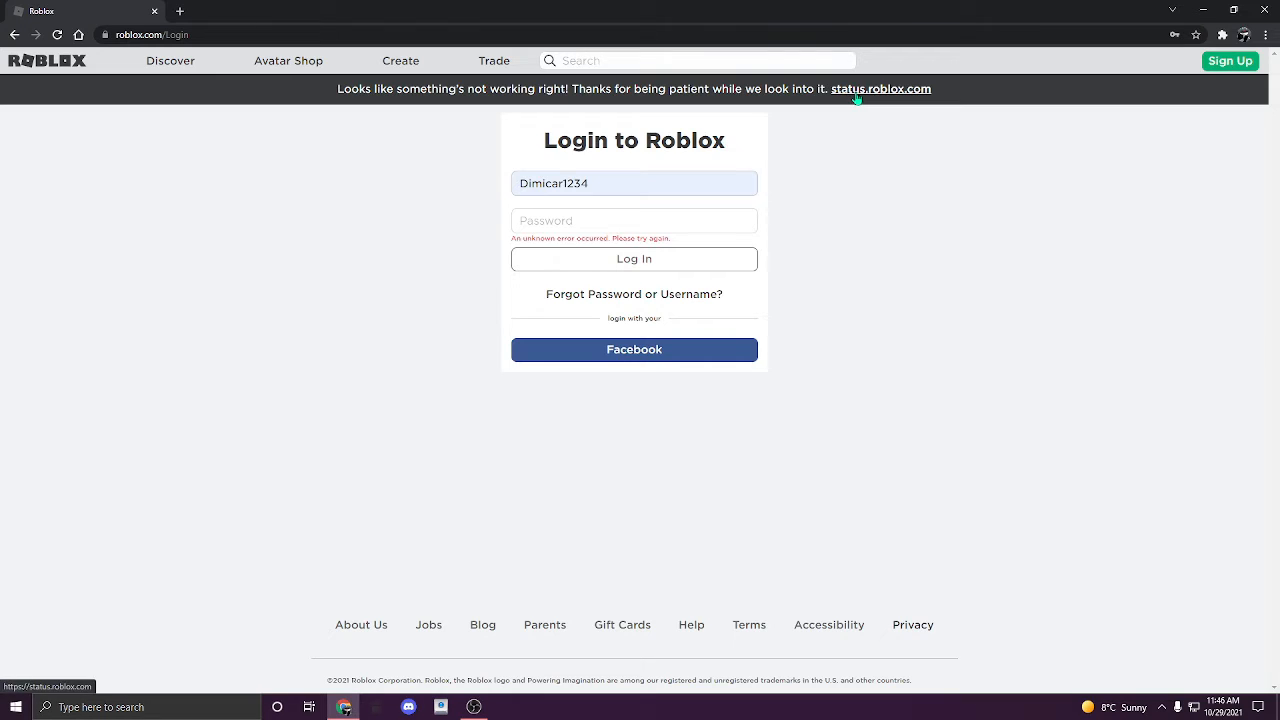
Open status.roblox.com and scroll through the 30-day incident history, returning to the Major Player Drop incident.
click(881, 88)
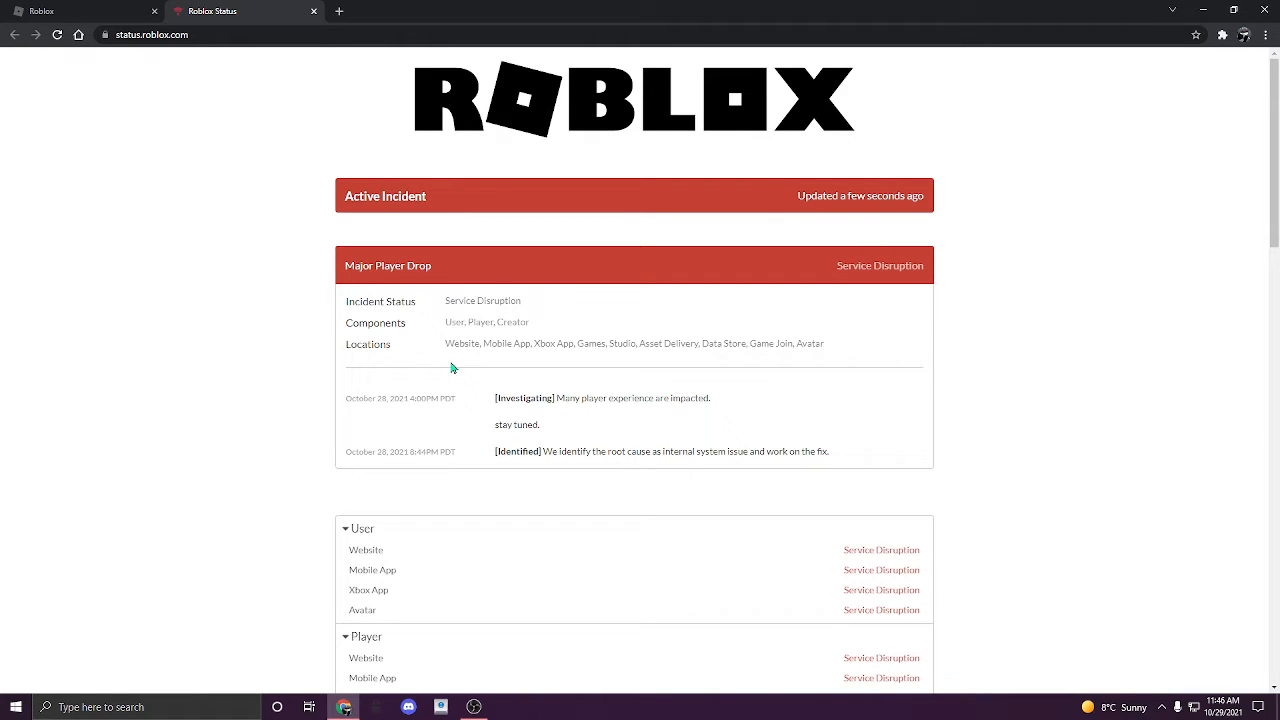
scroll(down, 3)
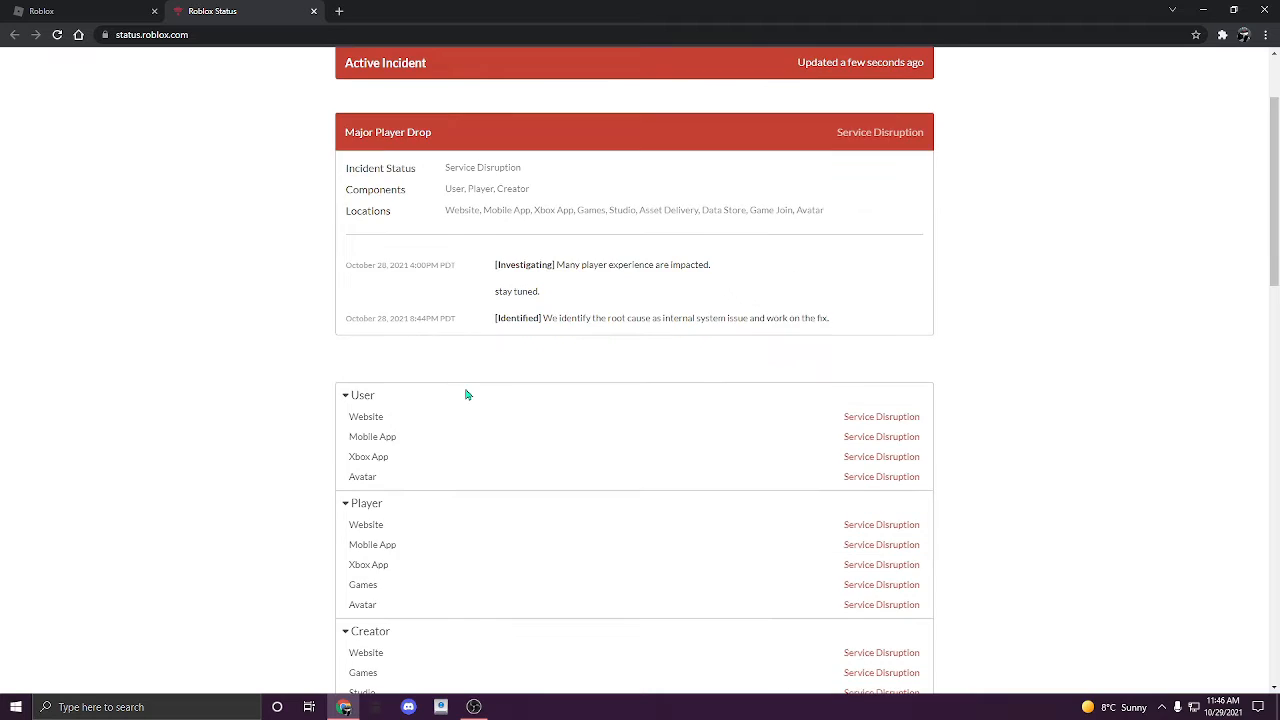
scroll(down, 3)
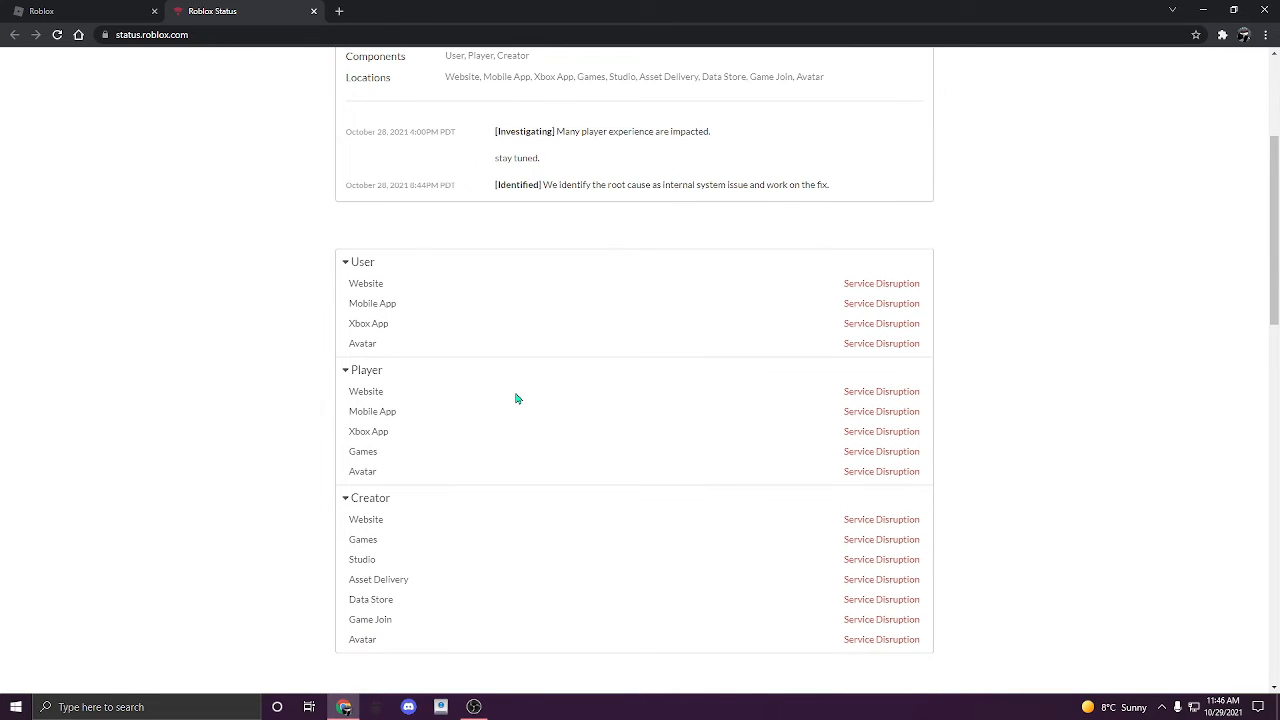
scroll(down, 3)
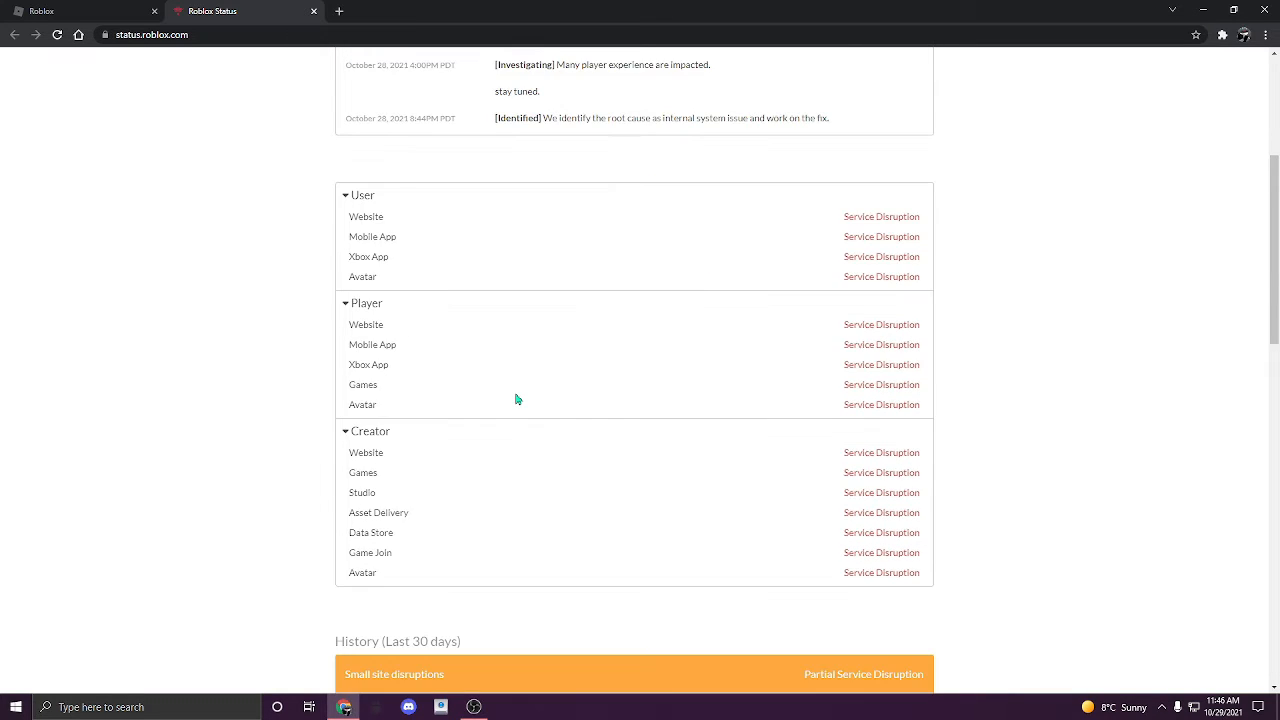
scroll(down, 3)
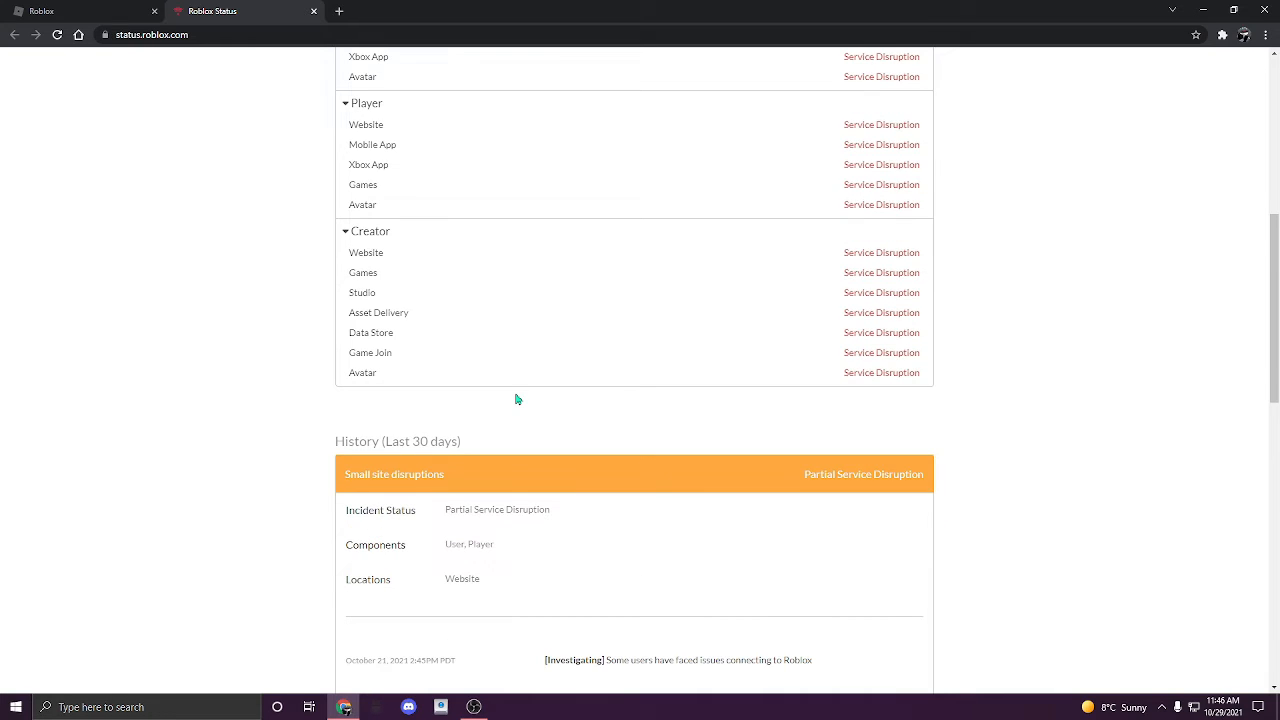
scroll(down, 3)
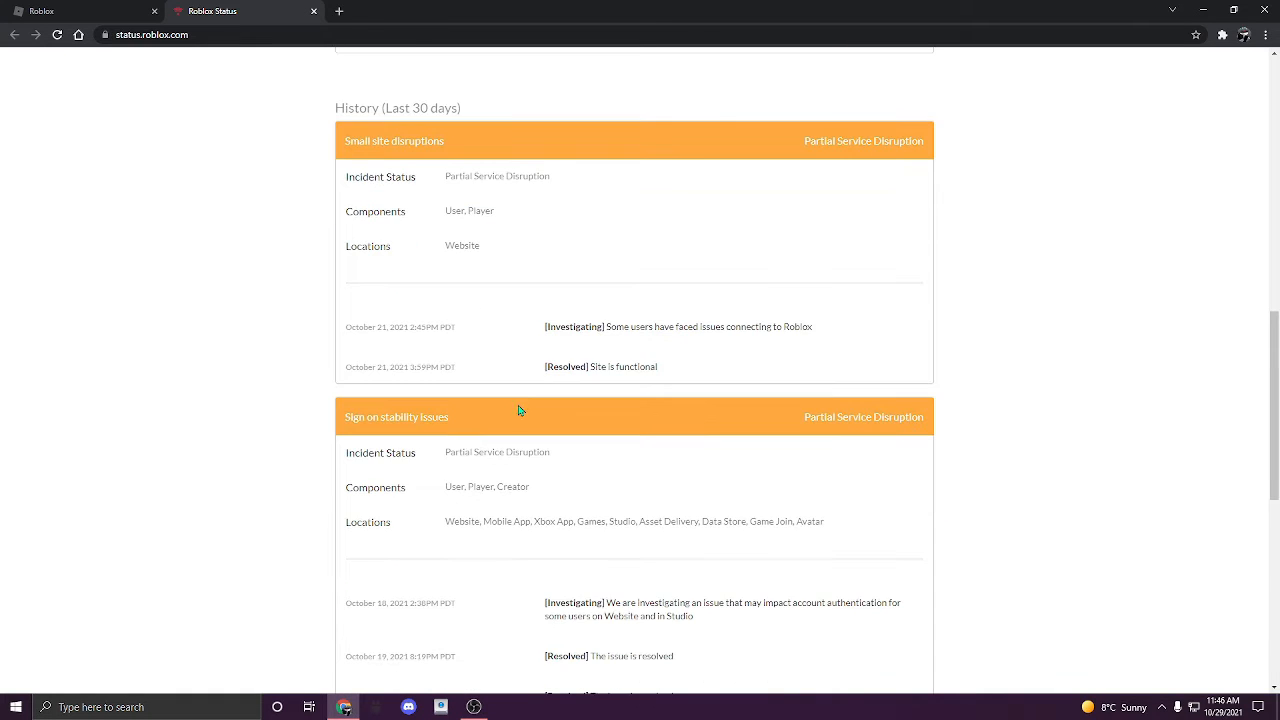
scroll(down, 3)
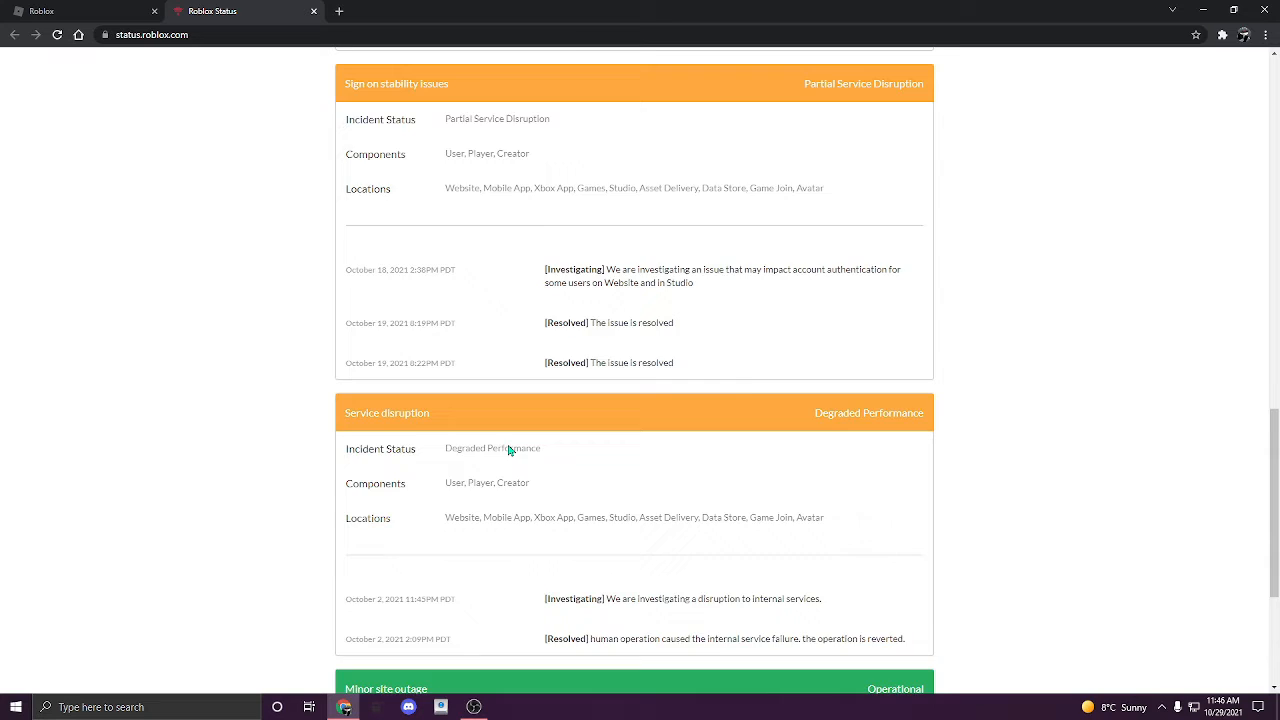
scroll(down, 3)
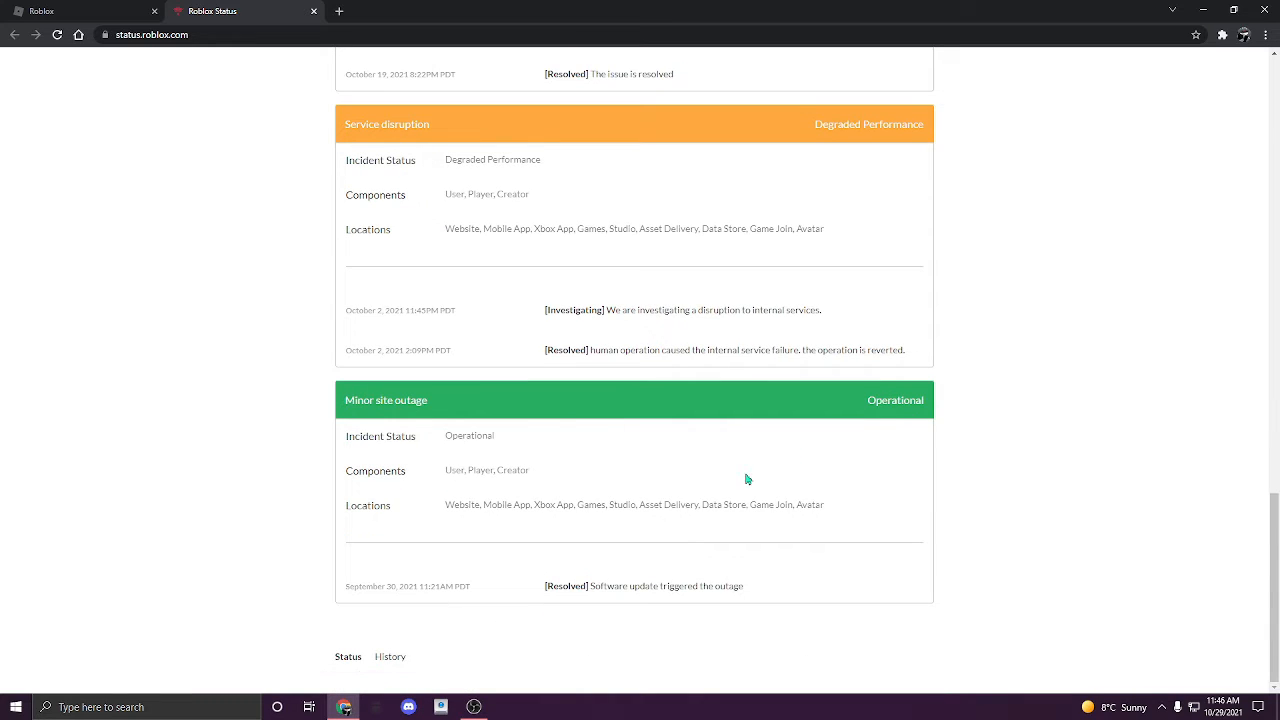
scroll(down, 3)
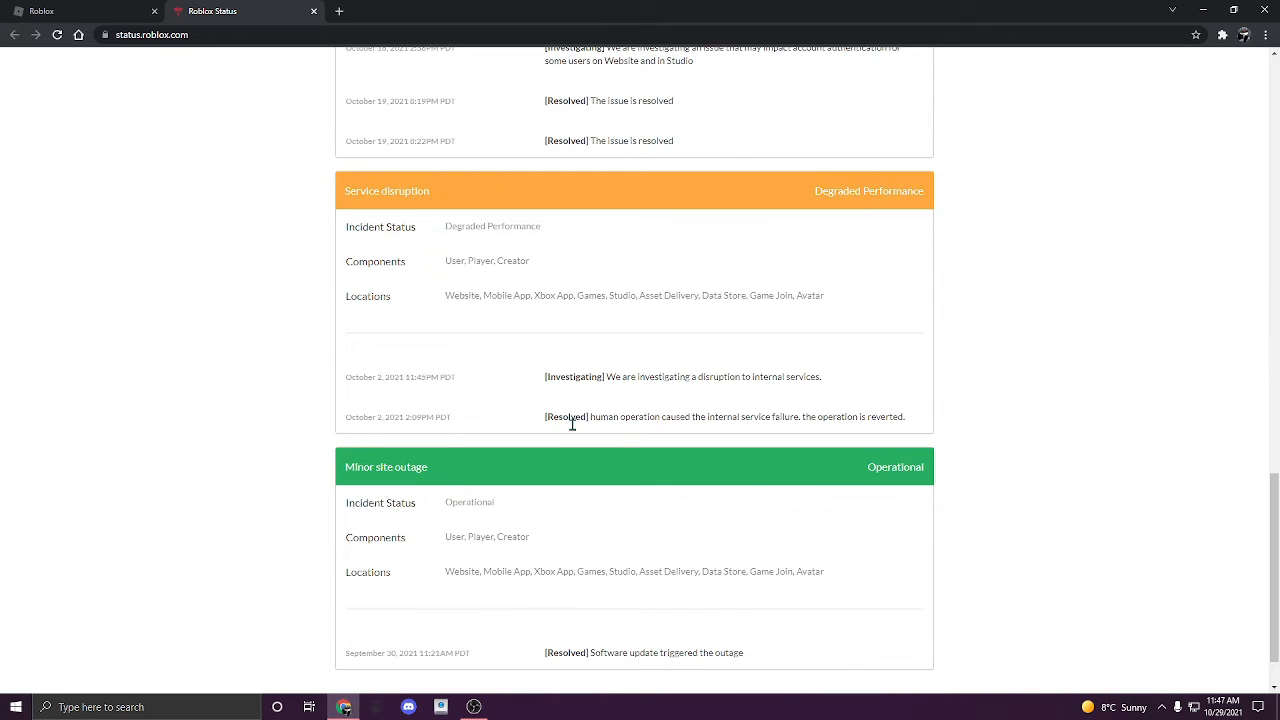
scroll(down, 3)
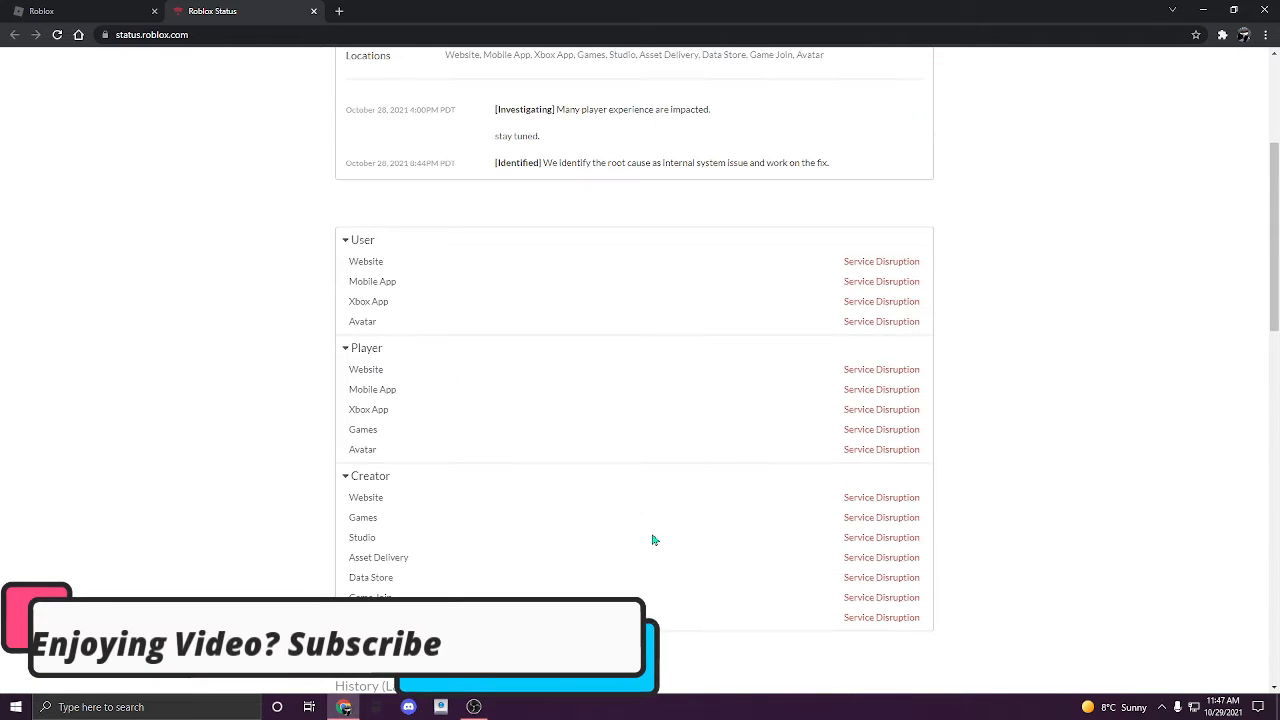
scroll(up, 3)
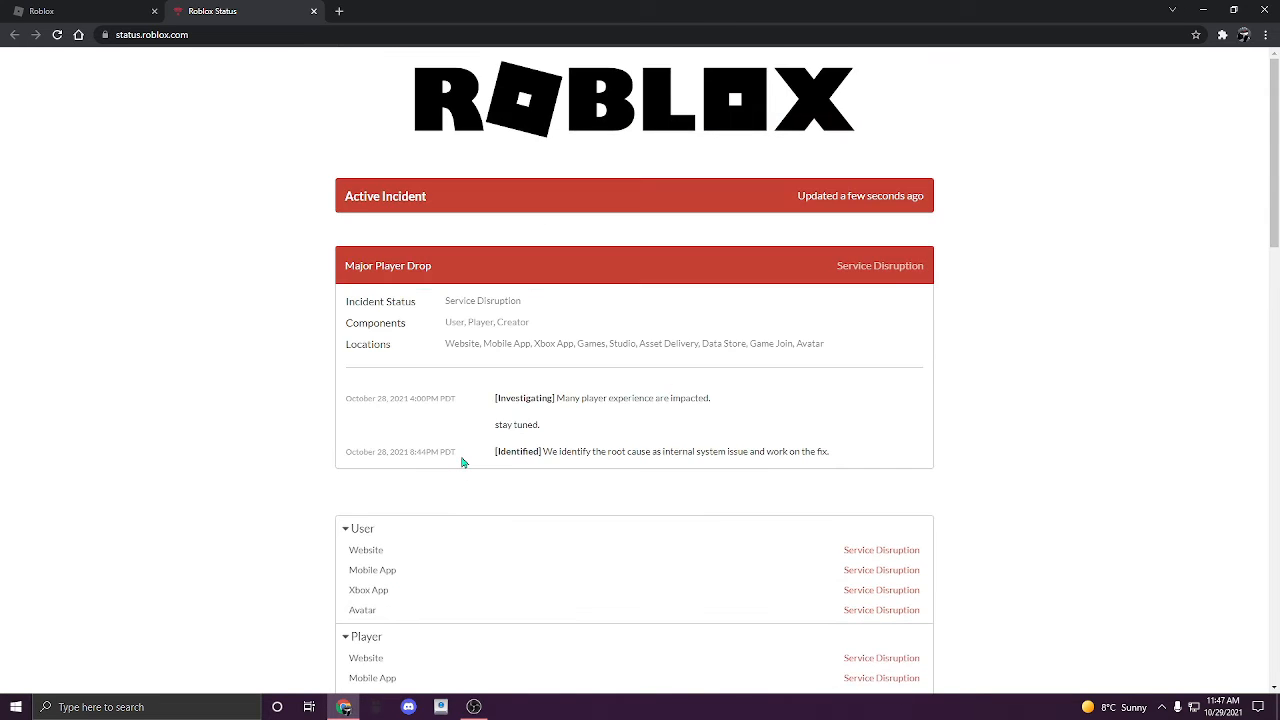
scroll(down, 3)
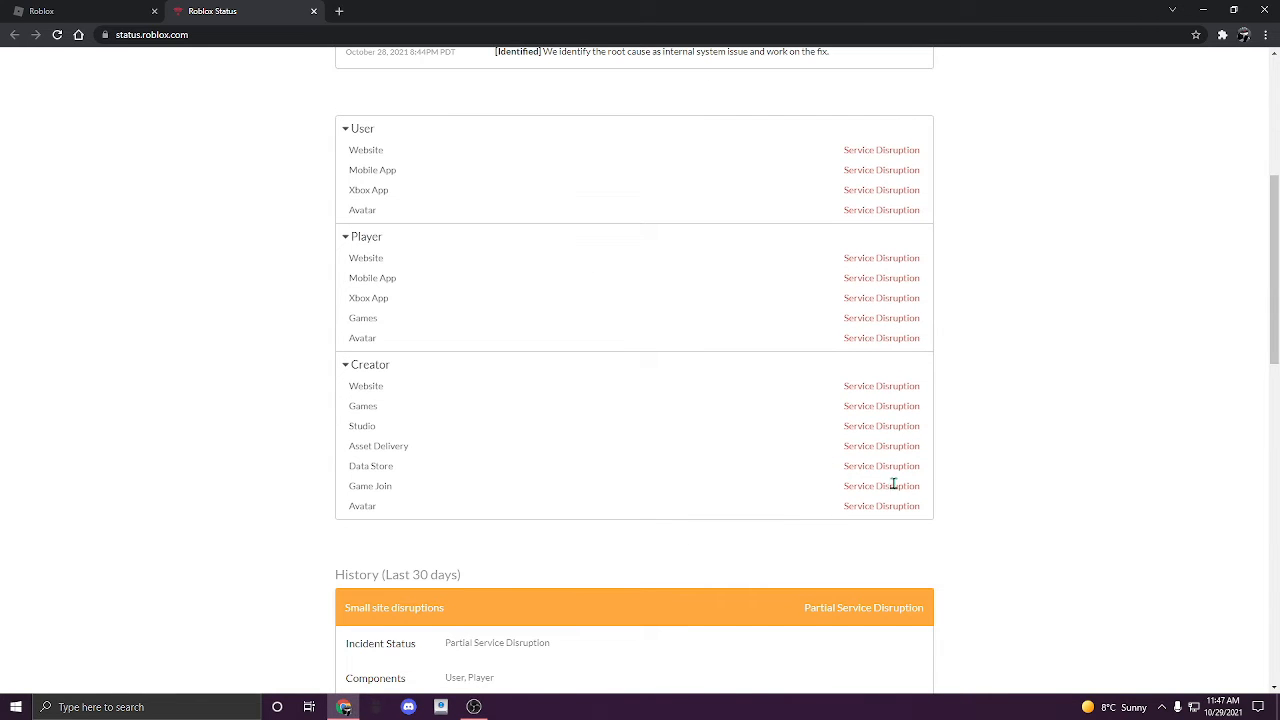
scroll(up, 3)
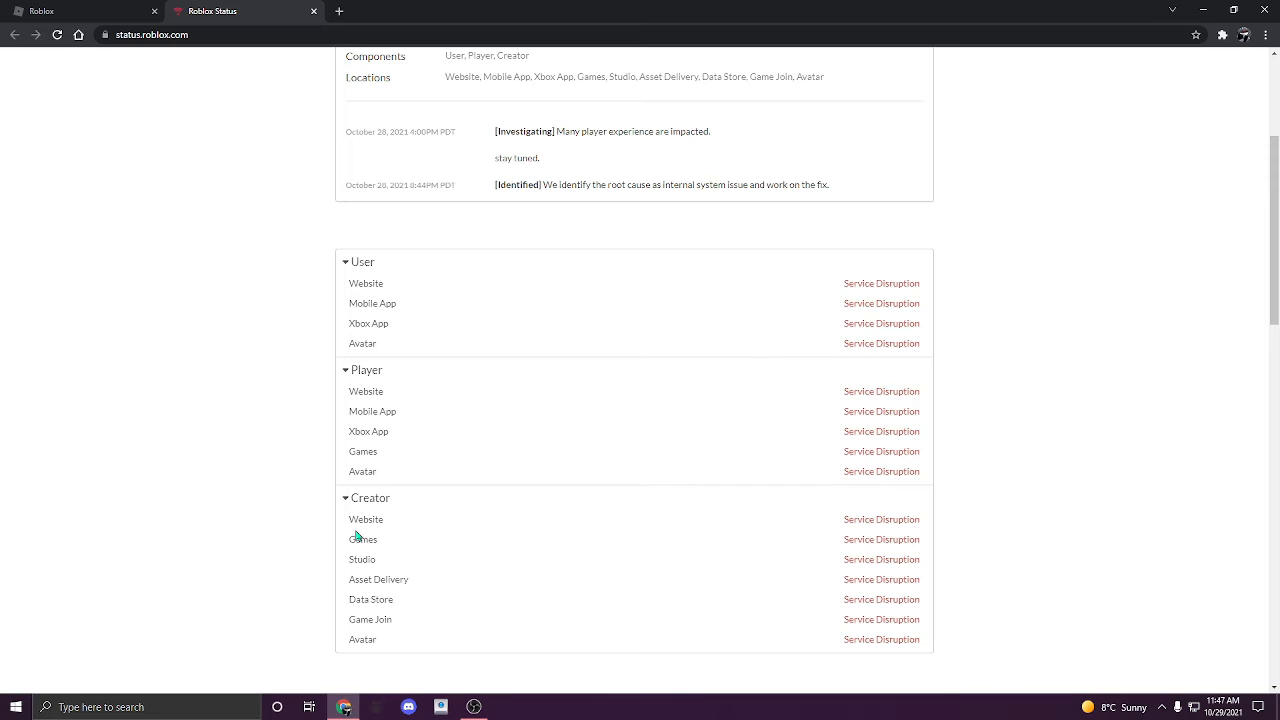
click(345, 498)
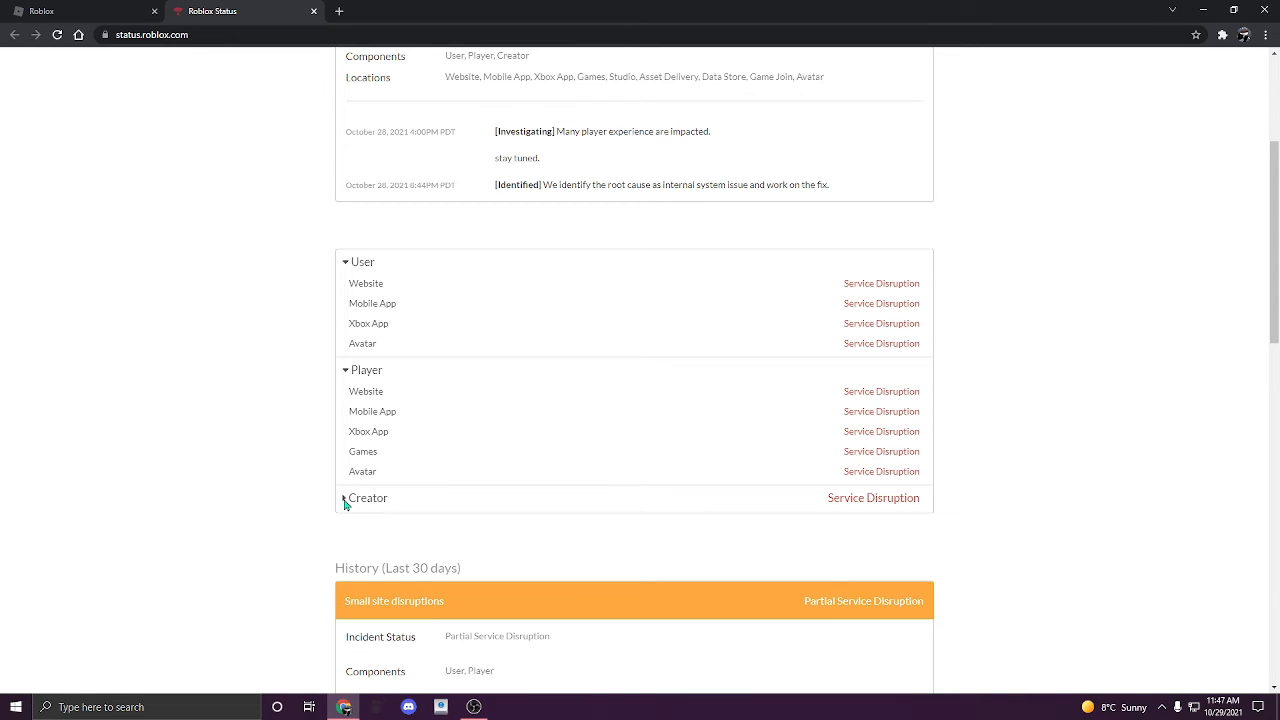
click(367, 497)
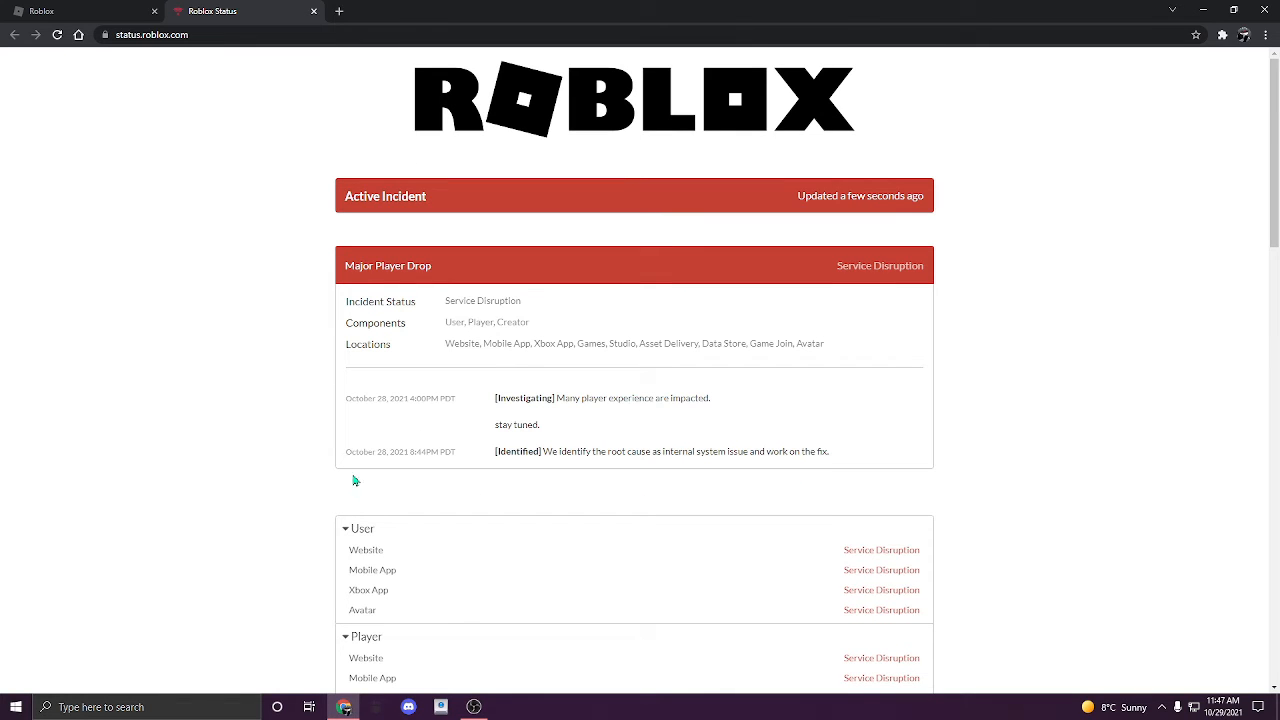
scroll(down, 3)
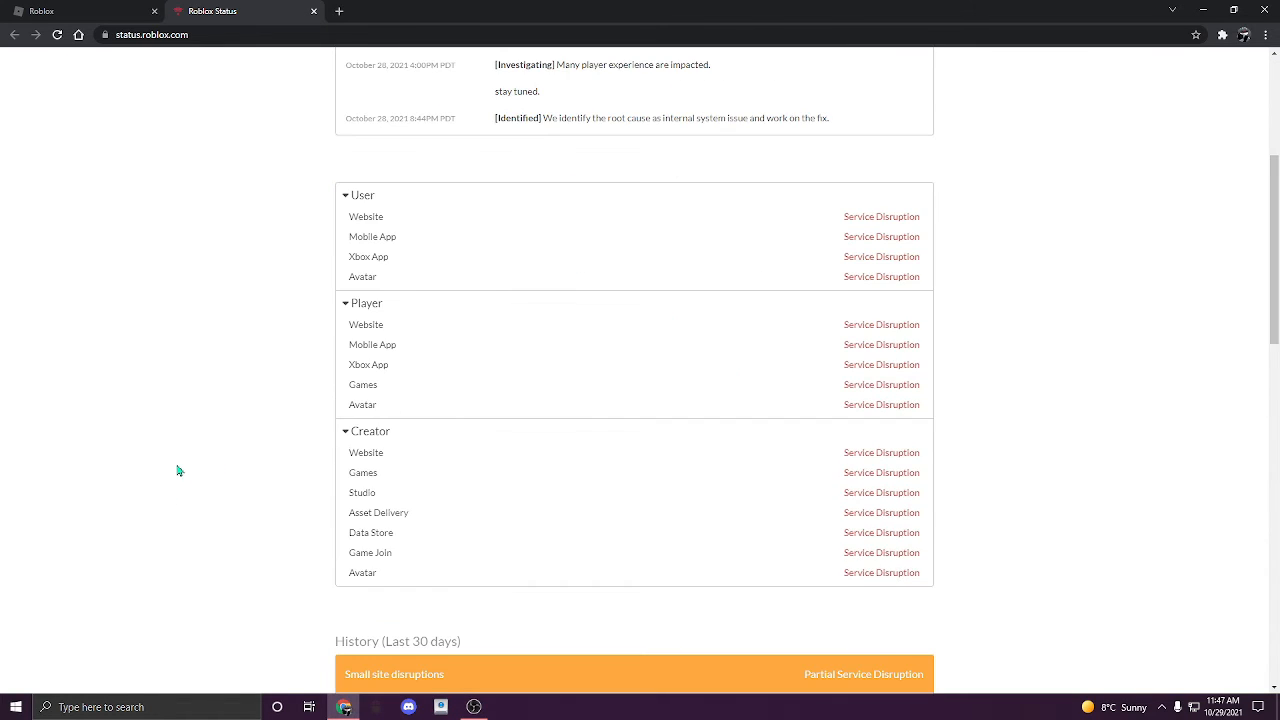
scroll(up, 3)
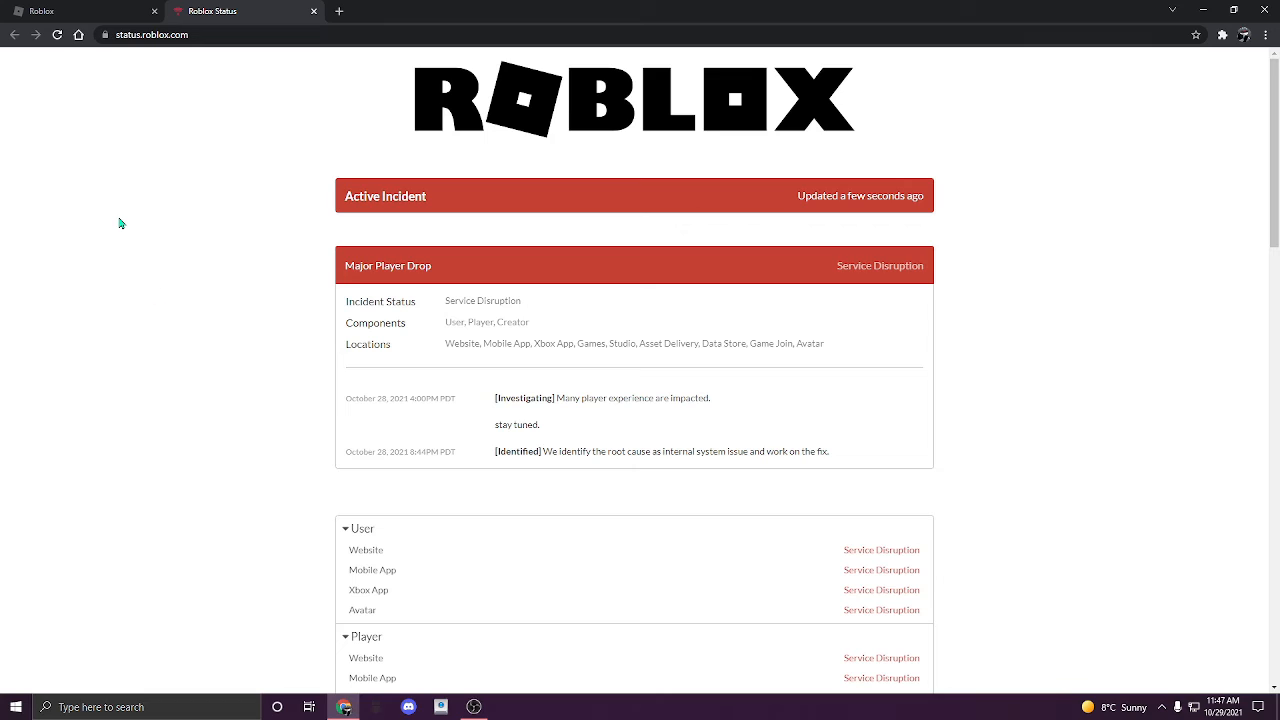
mouse_move(120, 246)
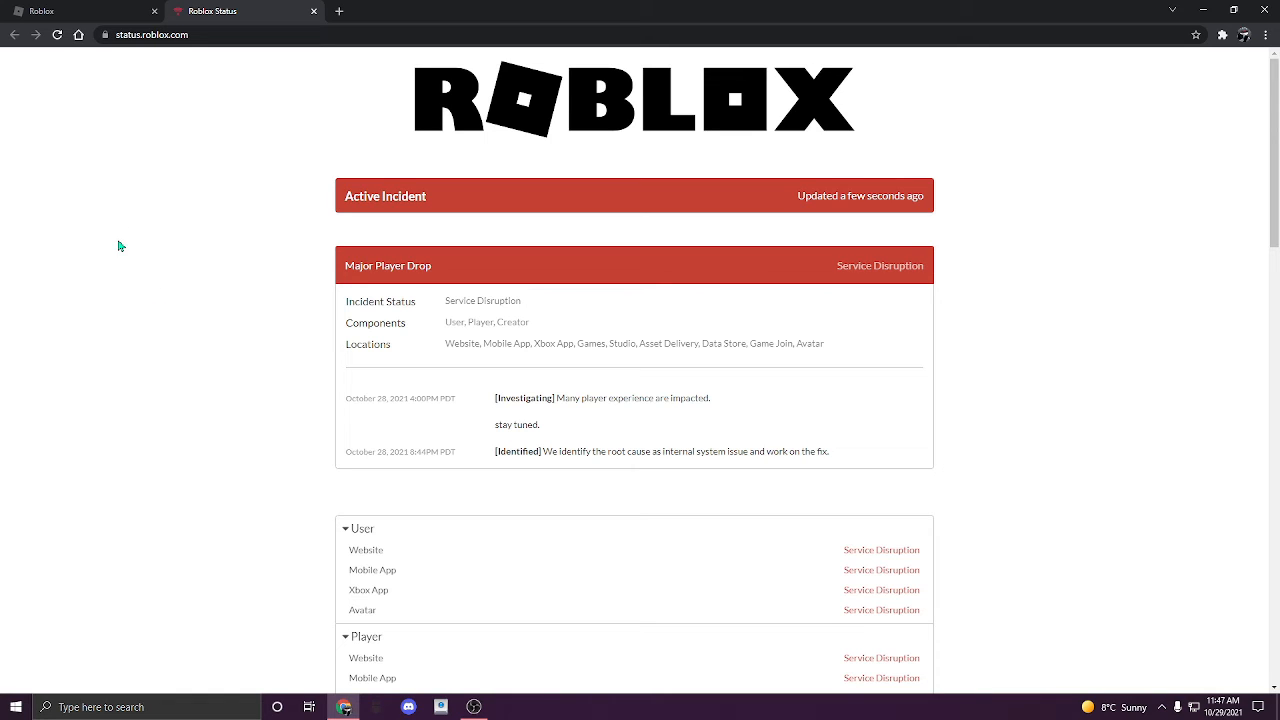
mouse_move(128, 259)
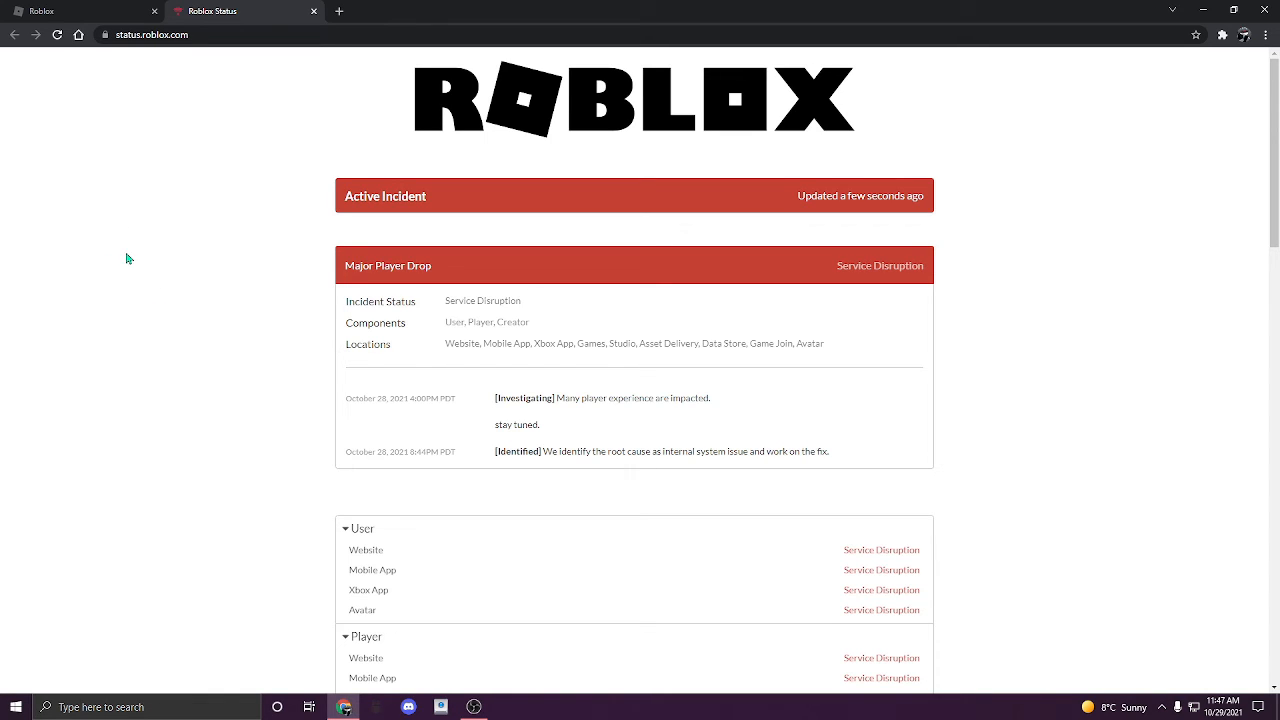
mouse_move(560, 389)
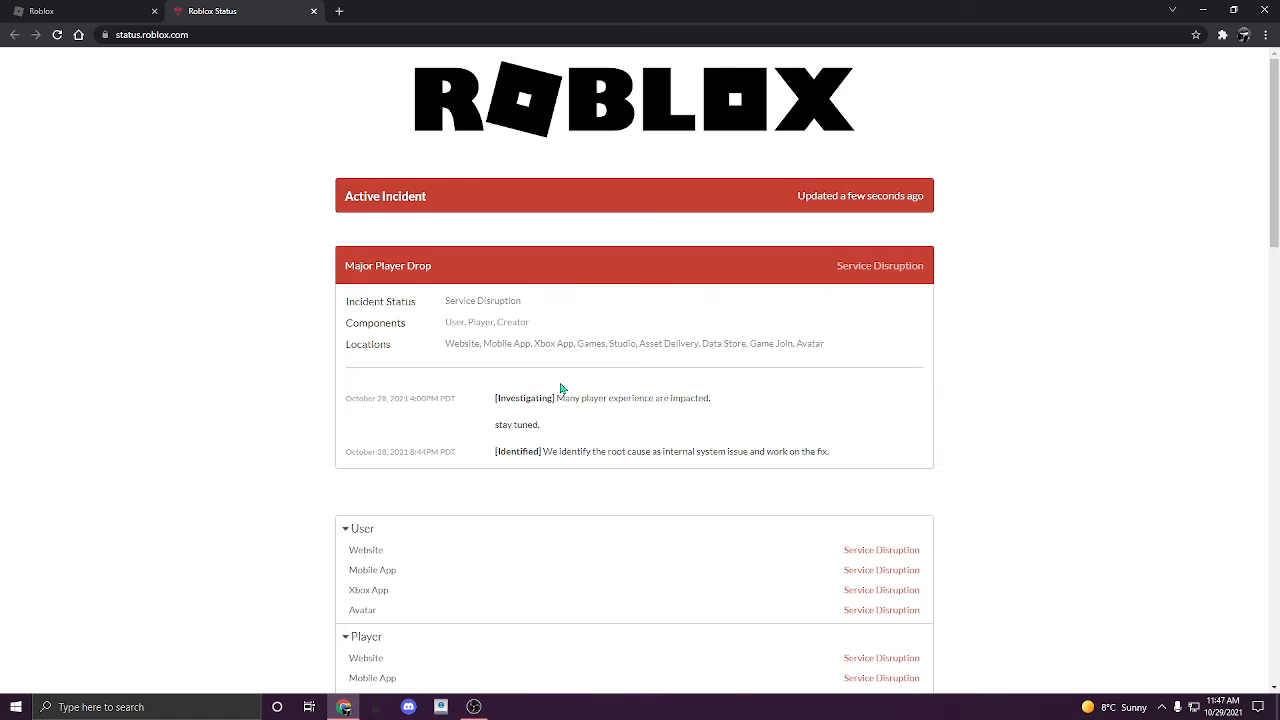
mouse_move(584, 375)
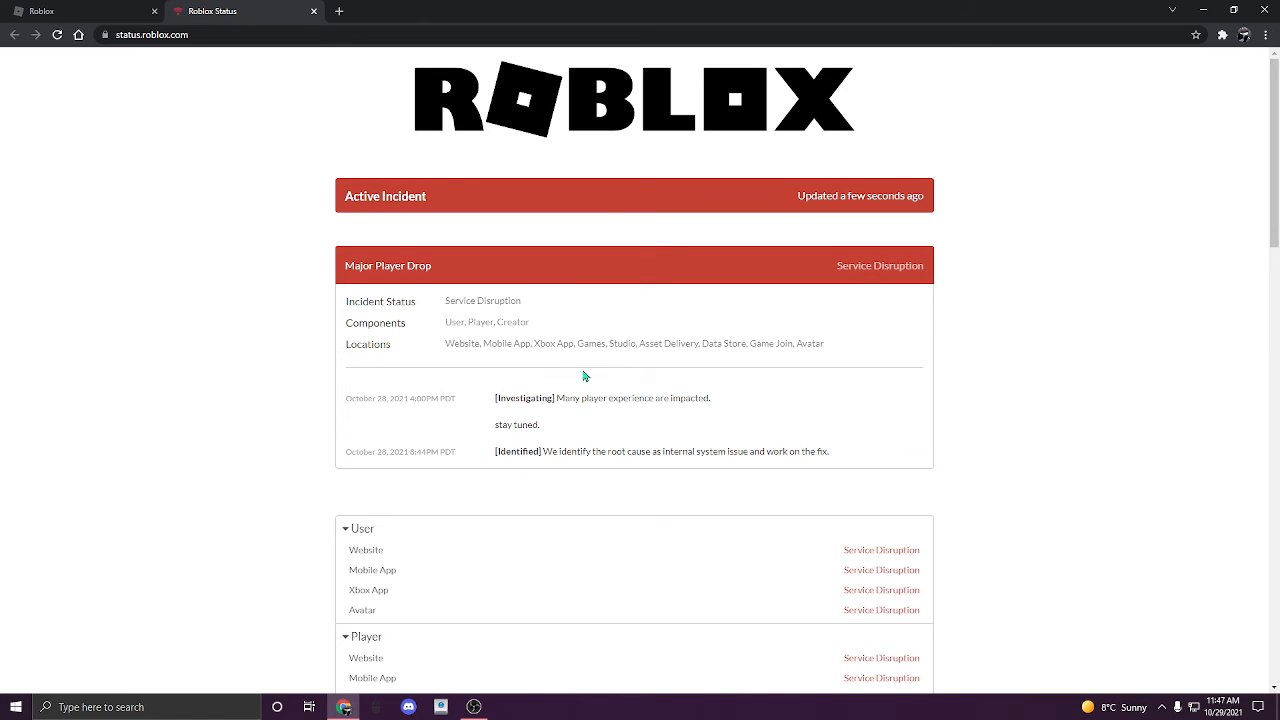
mouse_move(521, 600)
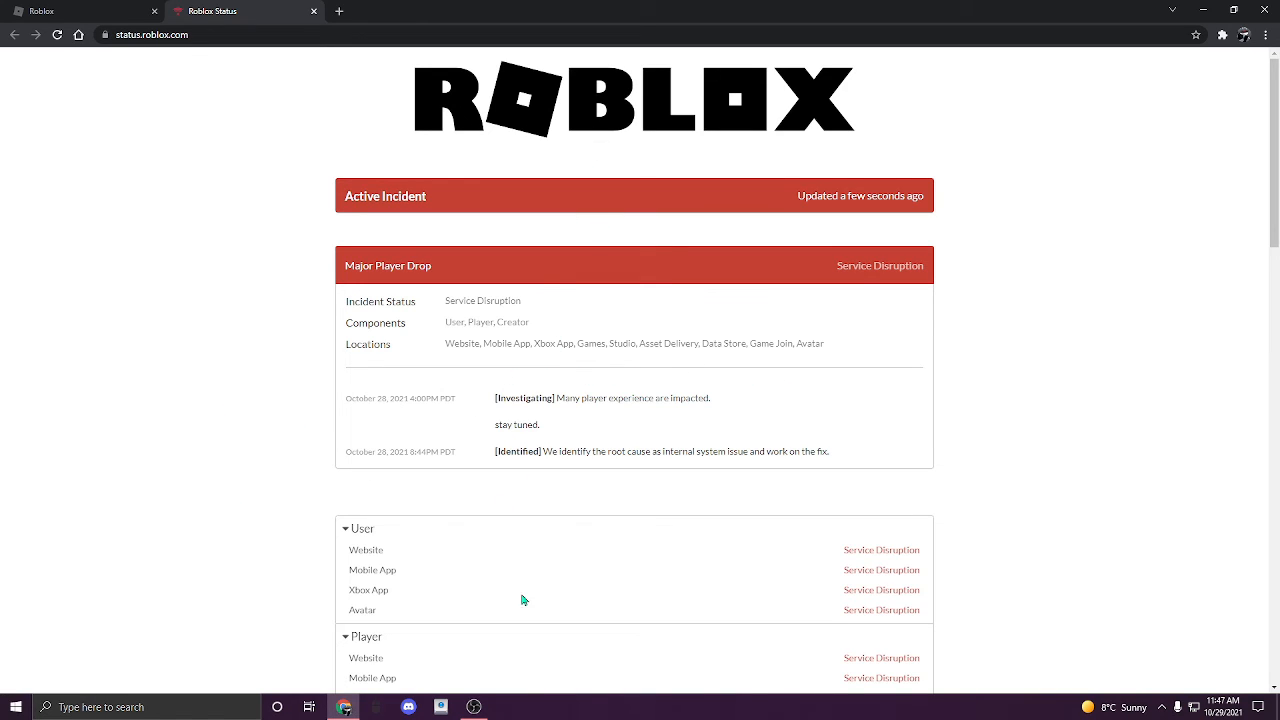
mouse_move(503, 653)
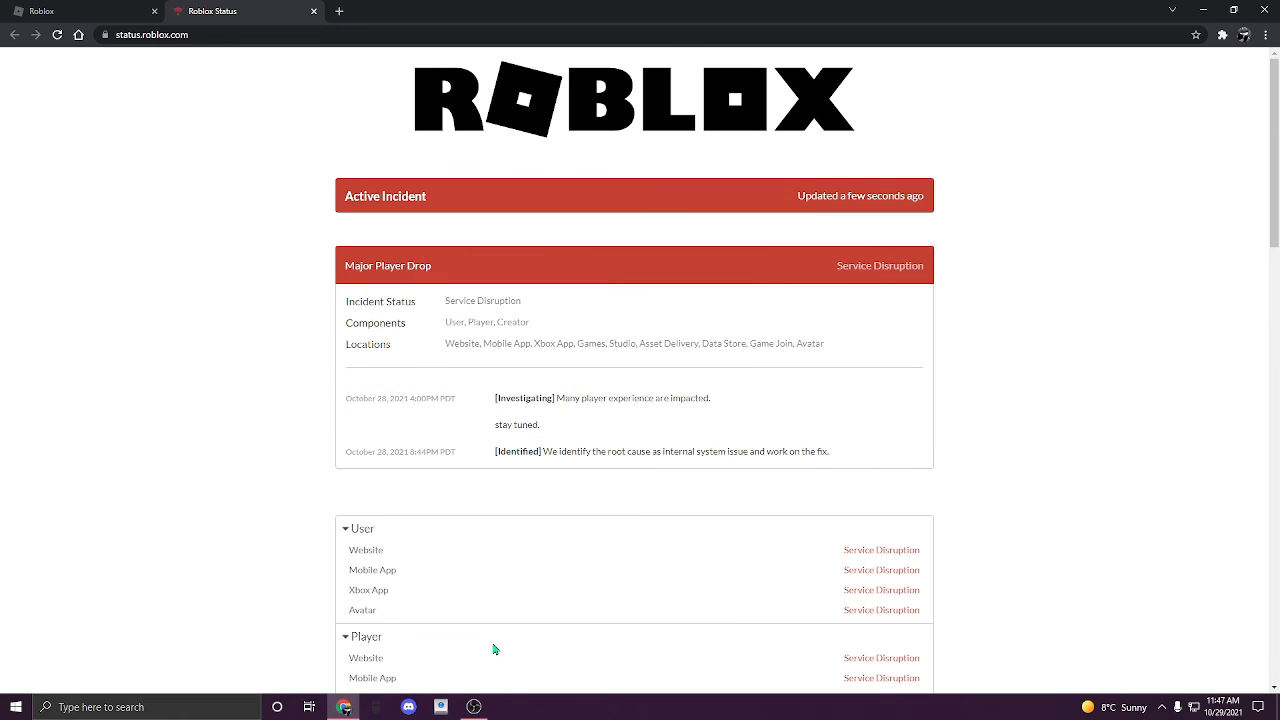
scroll(down, 3)
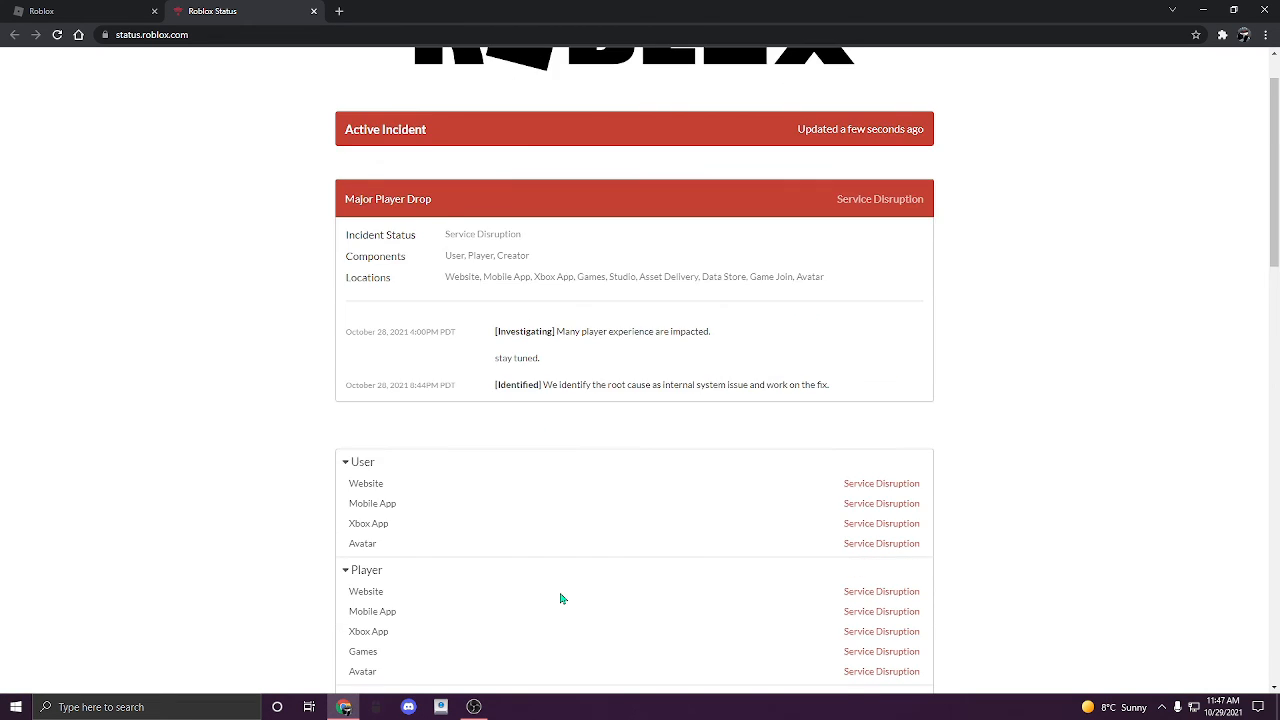